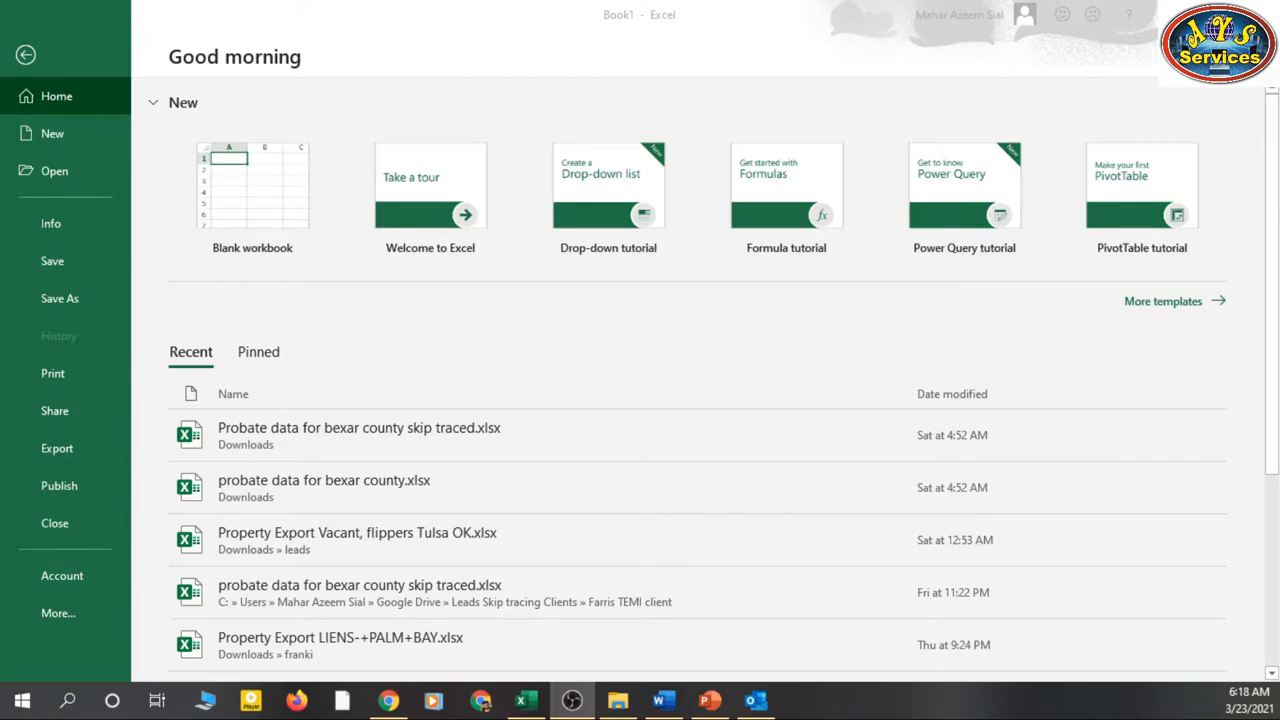
{"action": "mouse_move", "coordinate": [512, 68]}
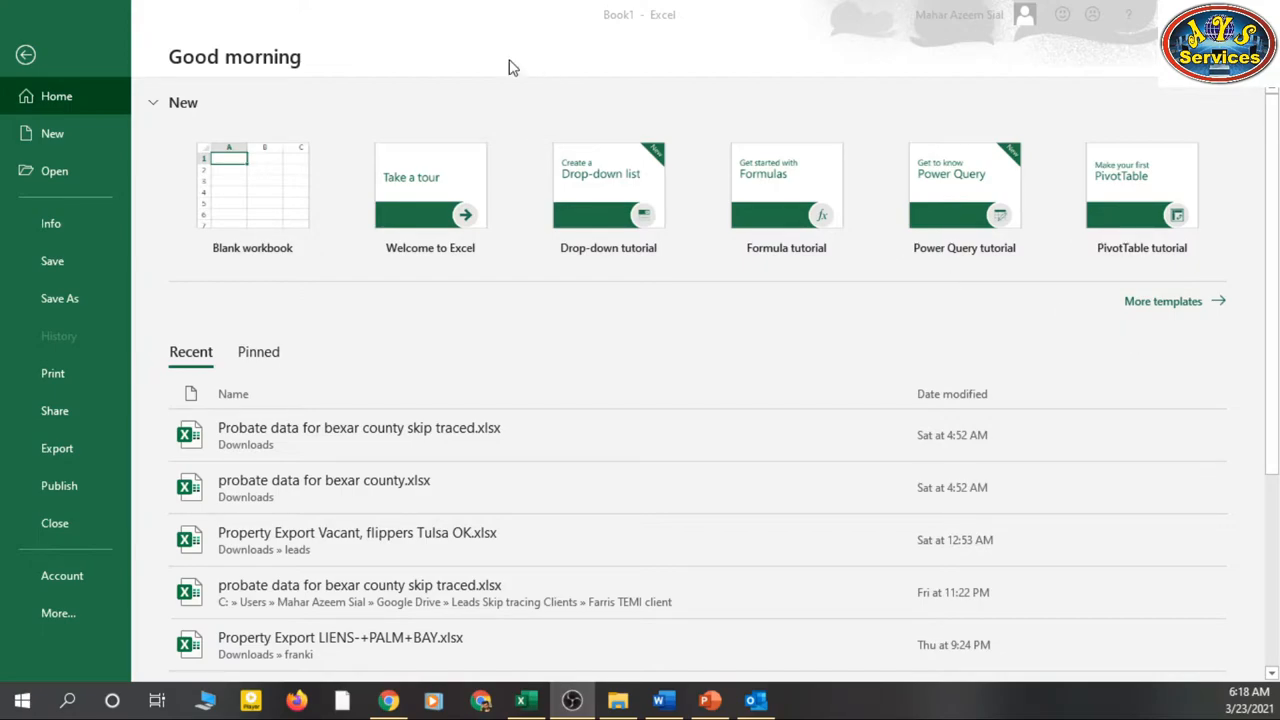
Step: Start a new blank workbook (Book3) from Excel's start screen
{"action": "left_click", "coordinate": [252, 190]}
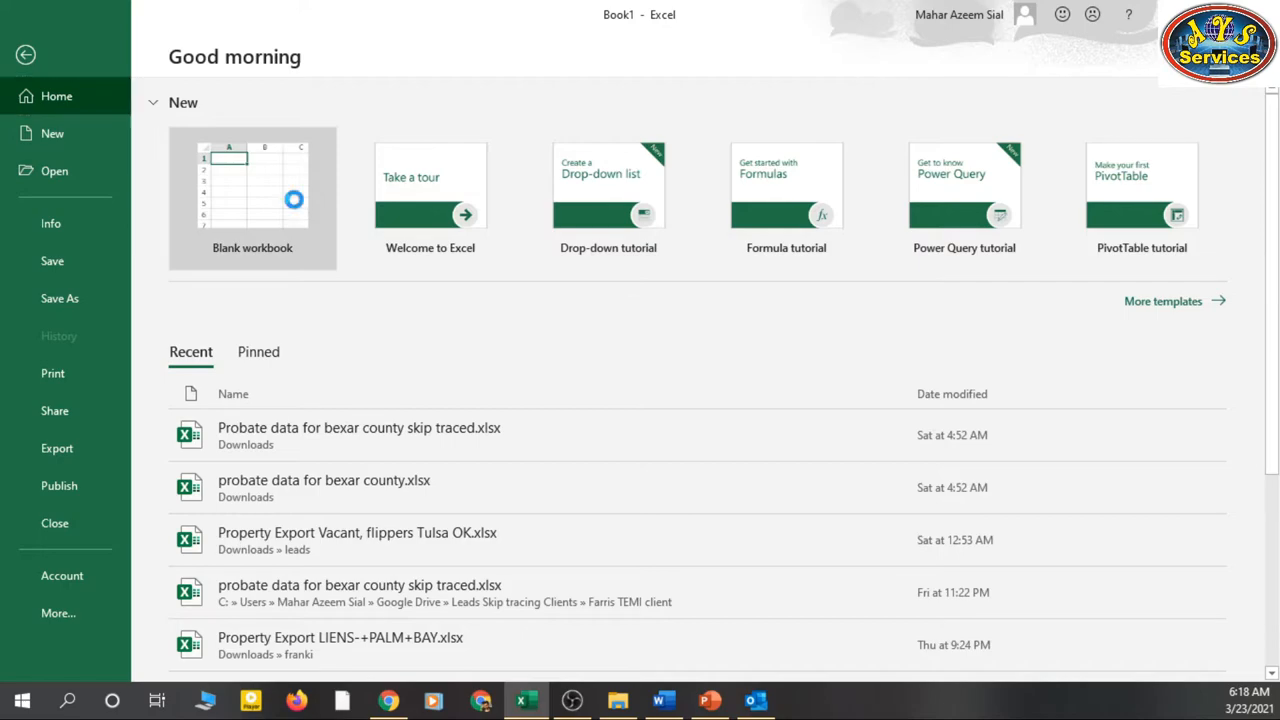
{"action": "left_click", "coordinate": [252, 190]}
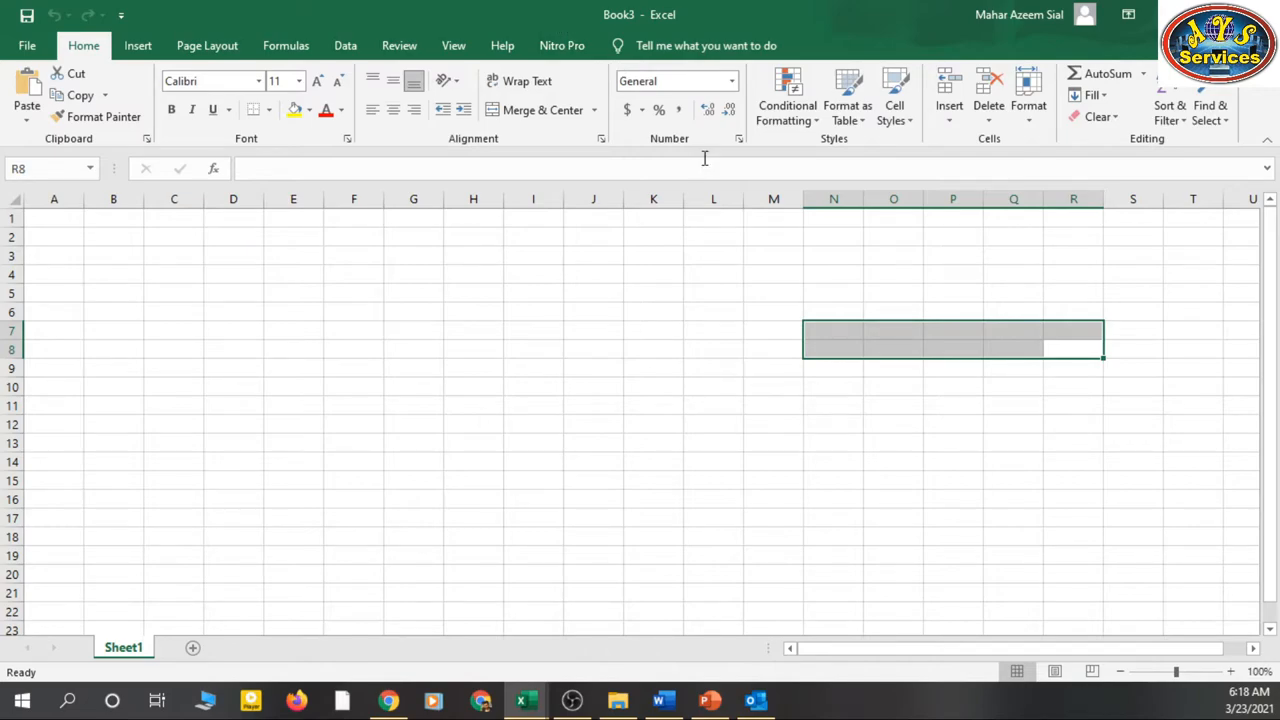
Step: Switch to Word from the taskbar so its start screen with recent files shows
{"action": "left_click", "coordinate": [664, 700]}
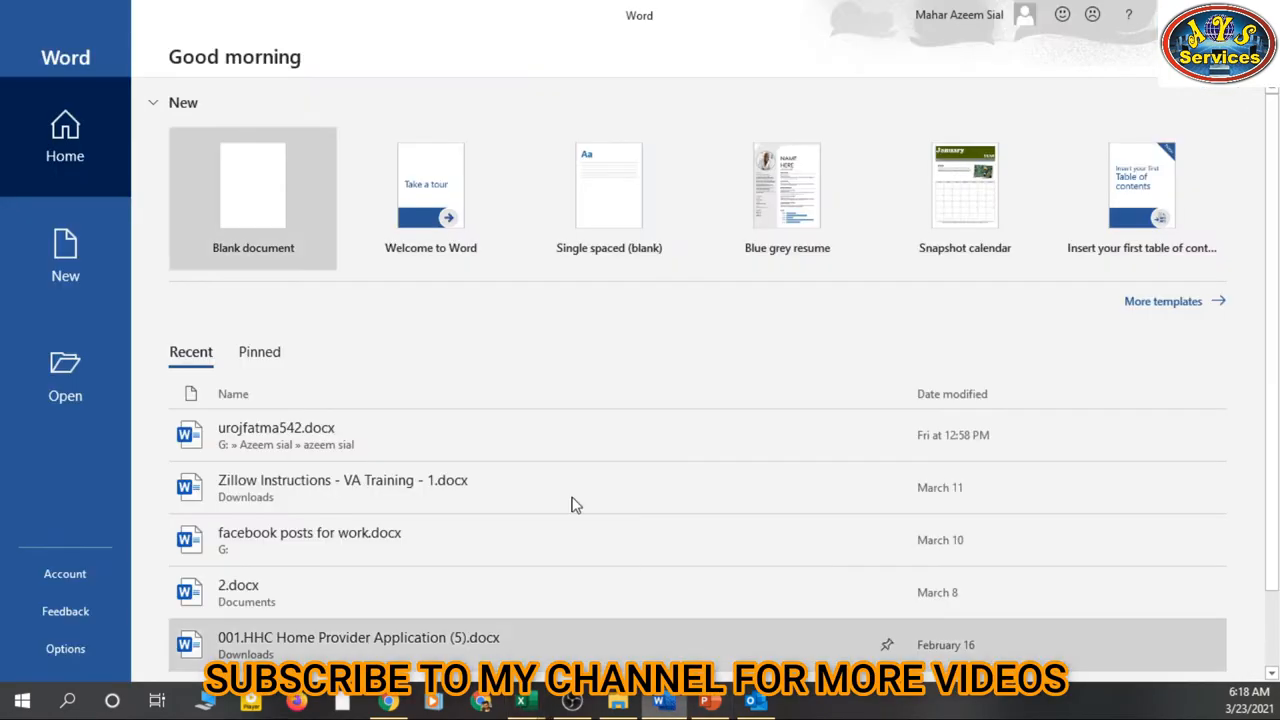
{"action": "mouse_move", "coordinate": [472, 376]}
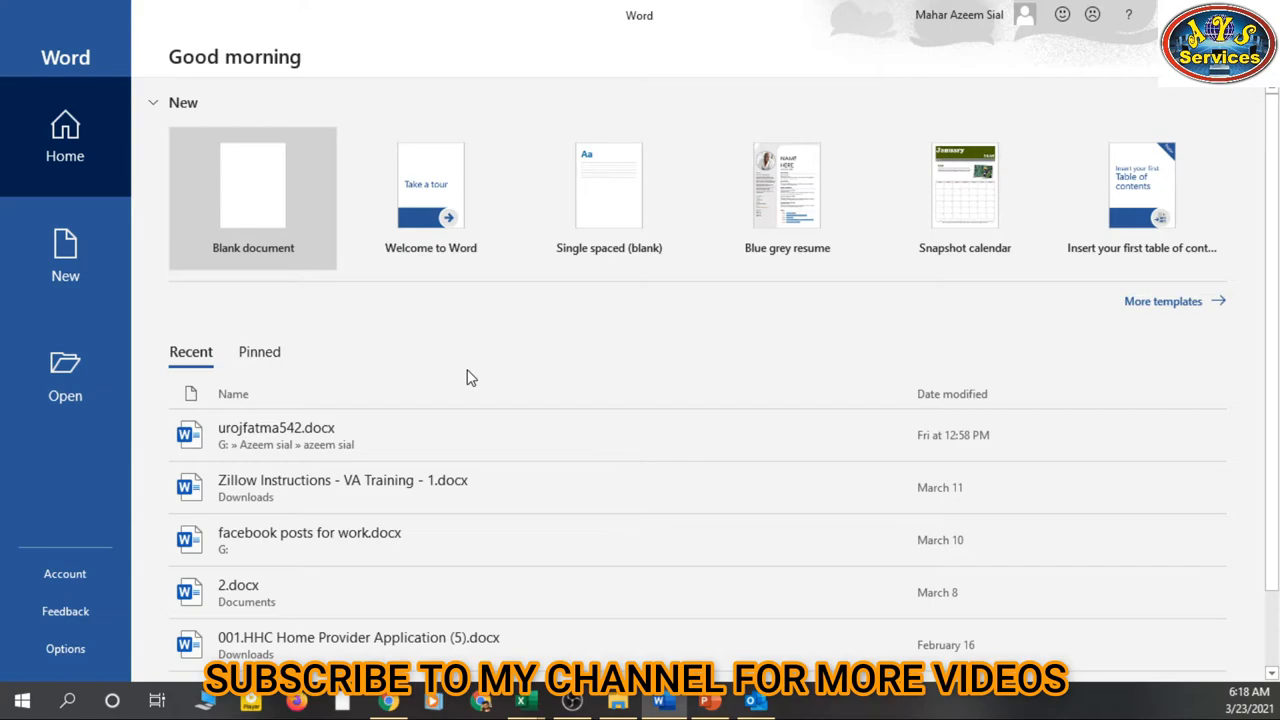
{"action": "mouse_move", "coordinate": [580, 356]}
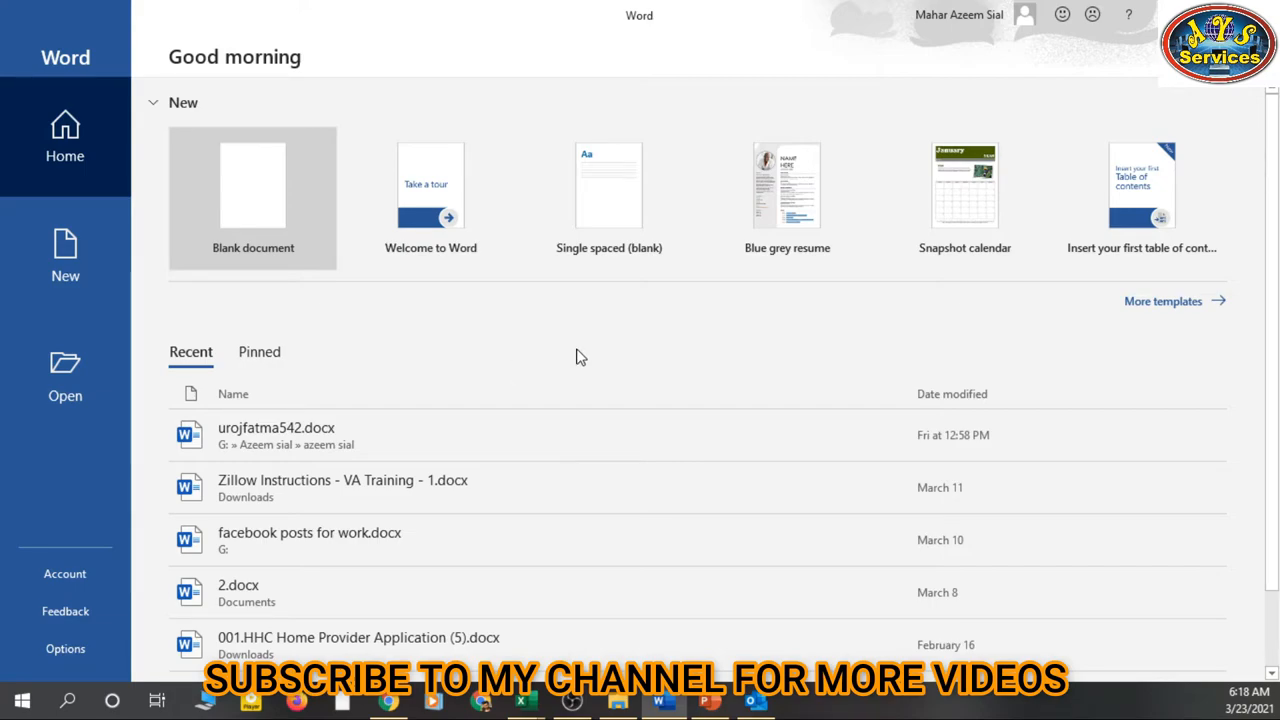
{"action": "mouse_move", "coordinate": [752, 552]}
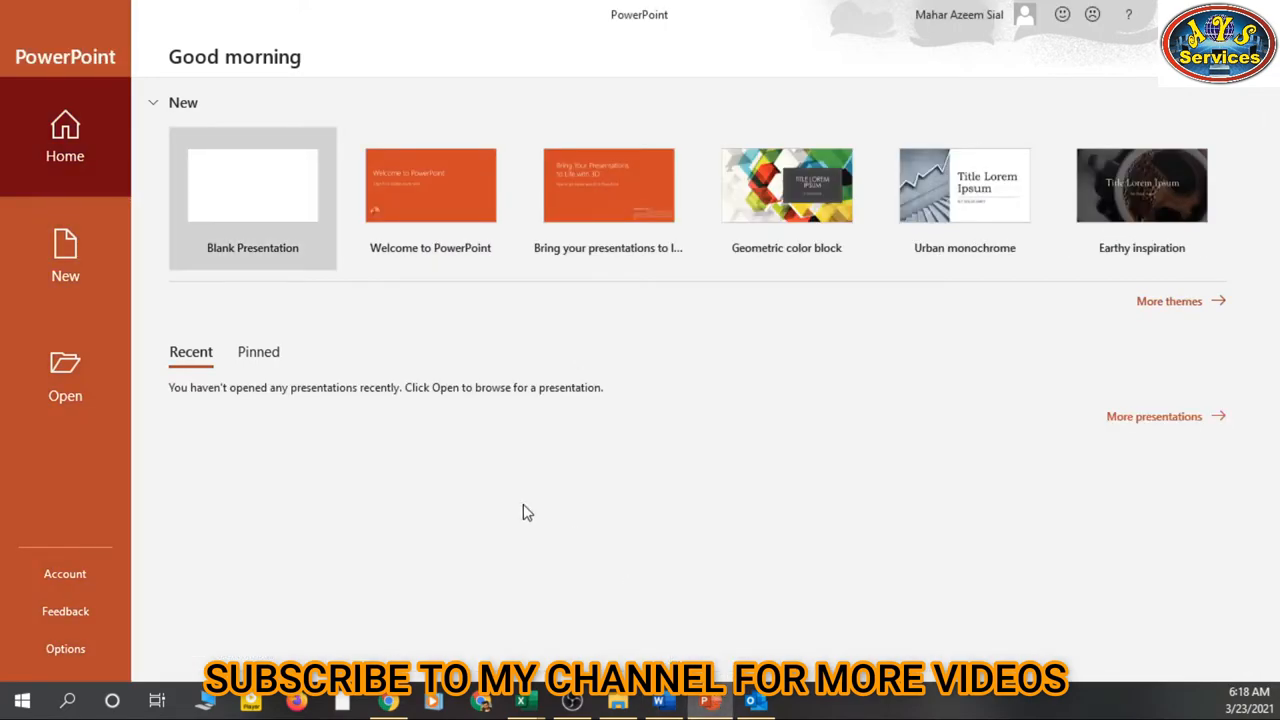
{"action": "mouse_move", "coordinate": [520, 506]}
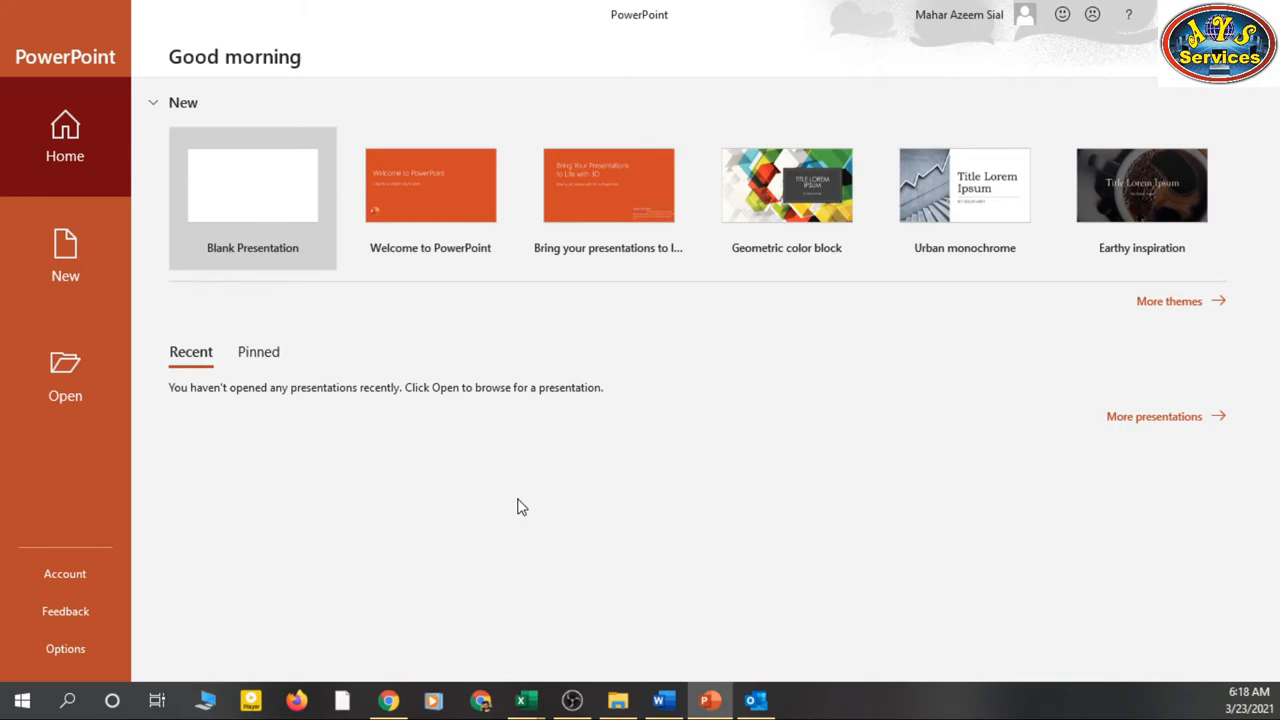
{"action": "mouse_move", "coordinate": [544, 490]}
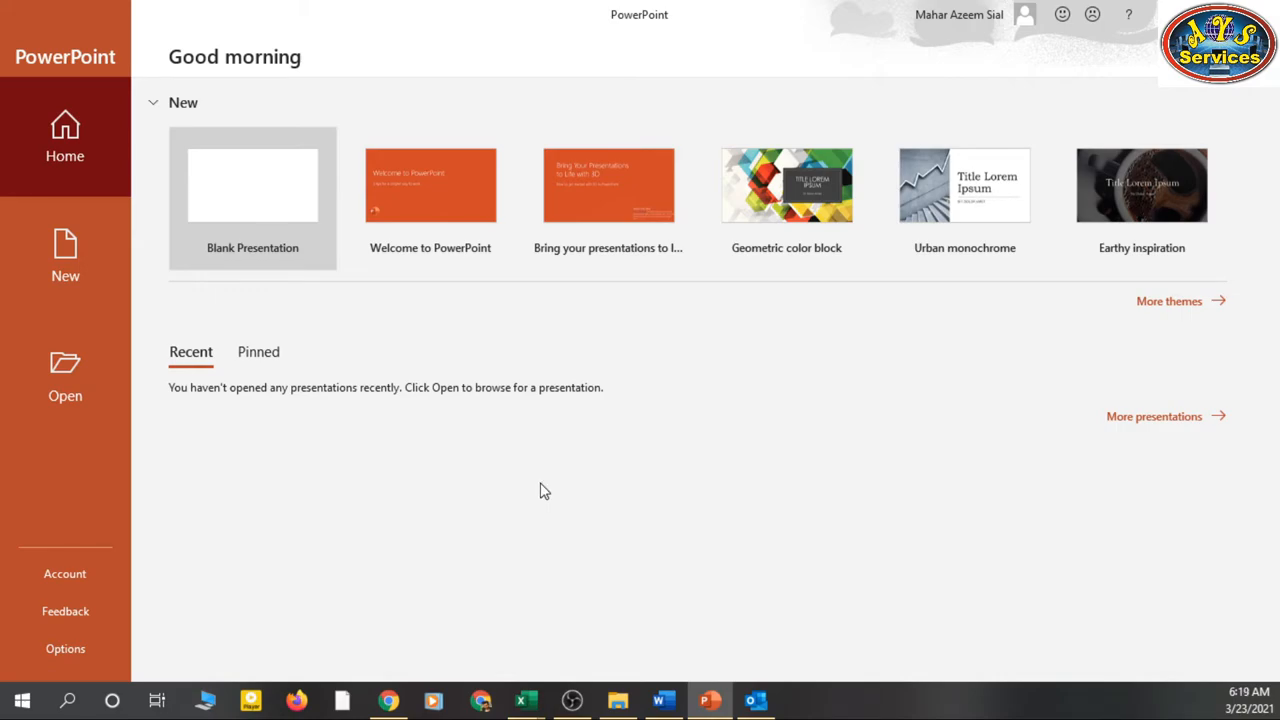
{"action": "mouse_move", "coordinate": [520, 476]}
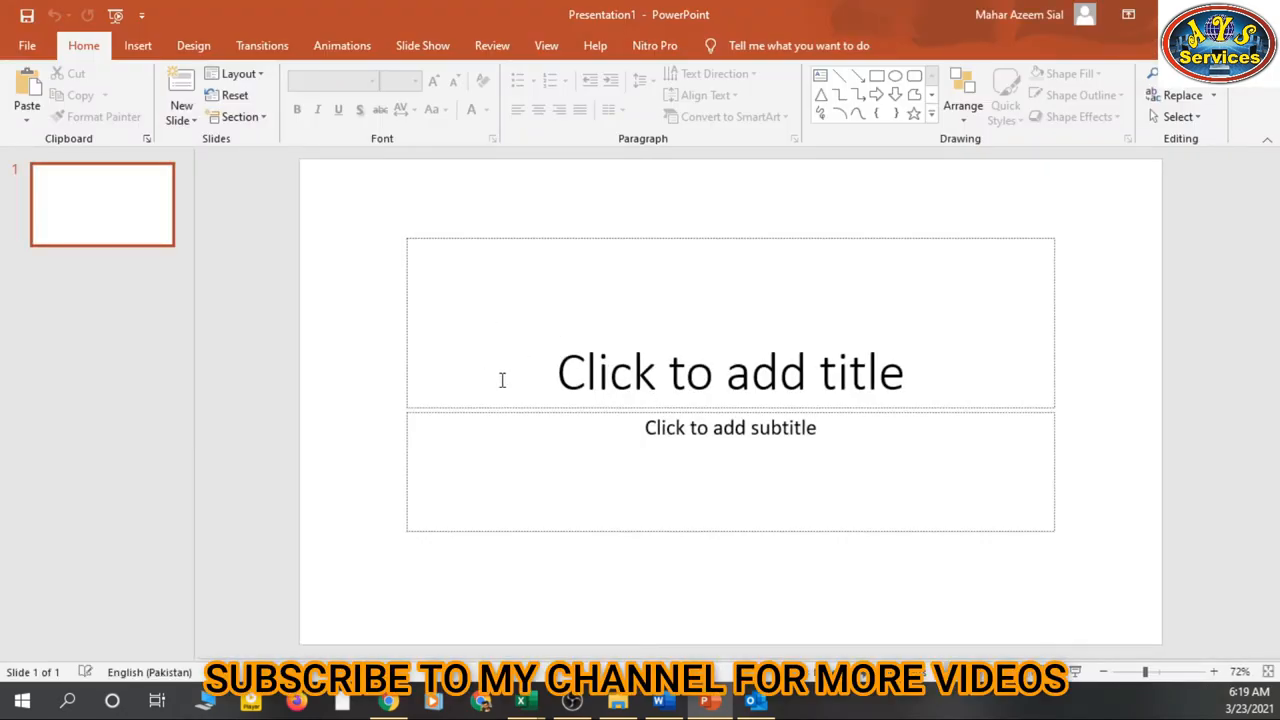
Step: Activate the subtitle placeholder to show Design Ideas, then launch Outlook from the taskbar
{"action": "left_click", "coordinate": [730, 372]}
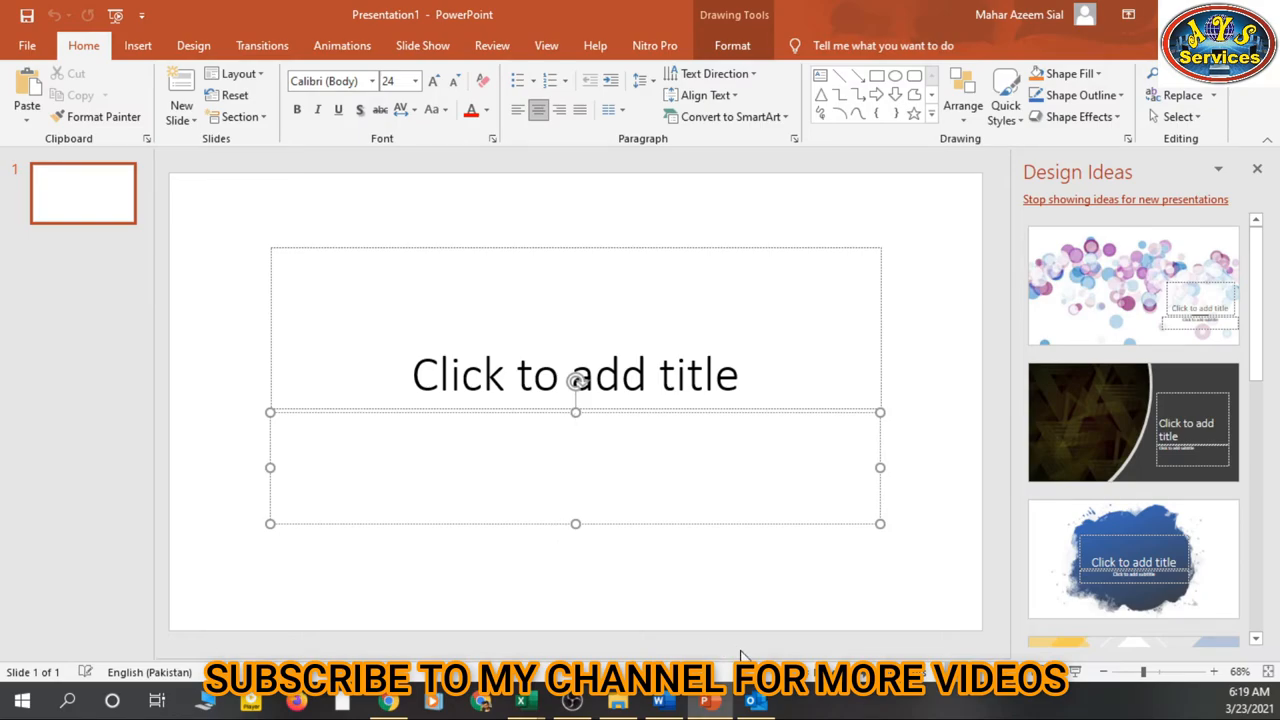
{"action": "left_click", "coordinate": [754, 700]}
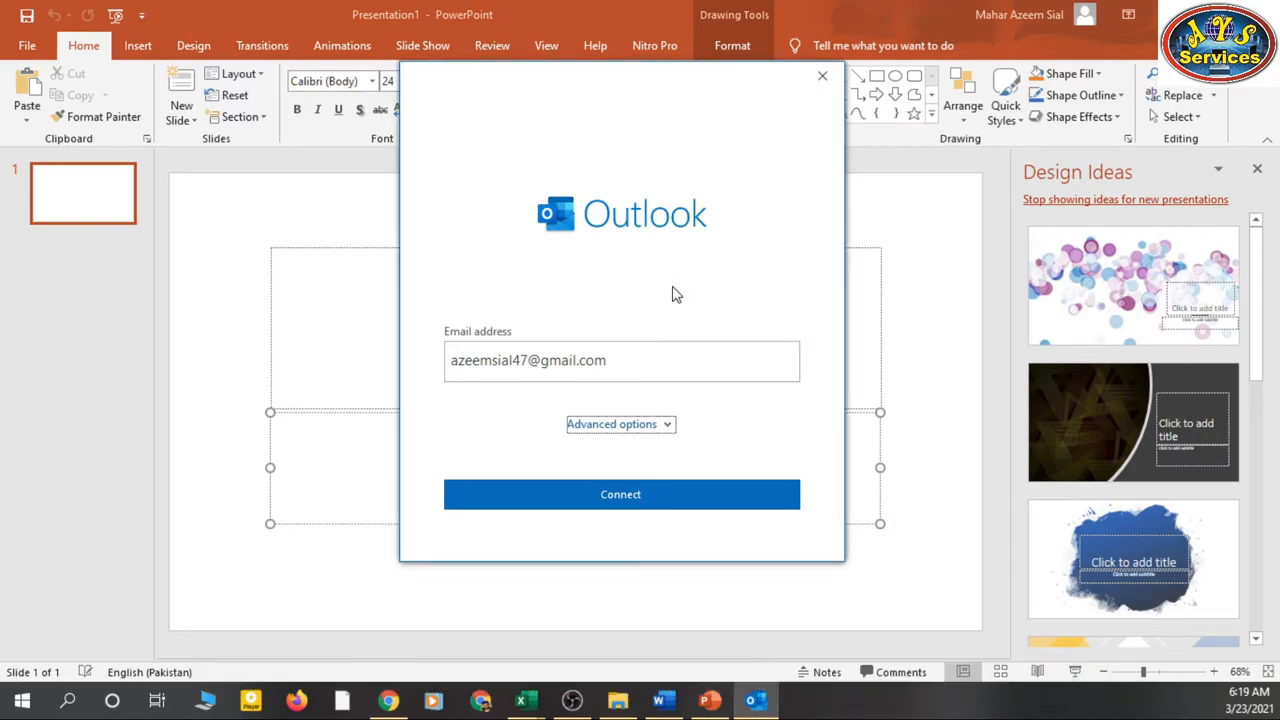
{"action": "mouse_move", "coordinate": [696, 188]}
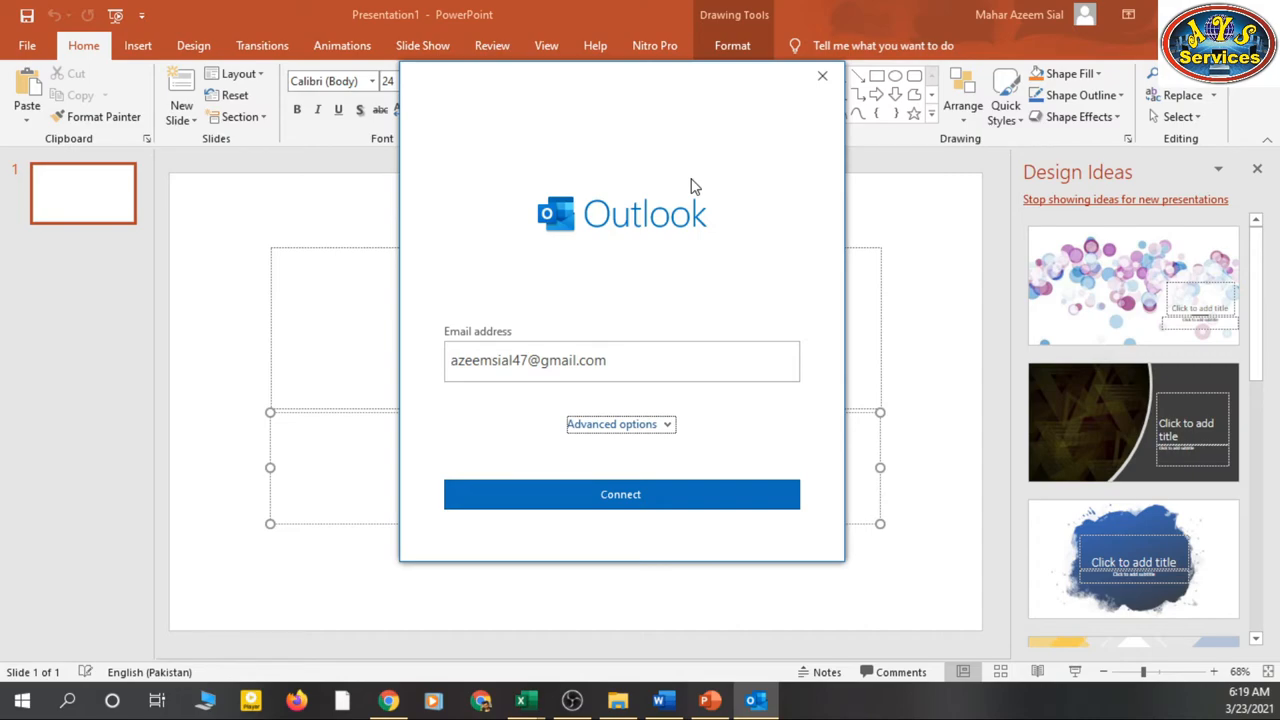
{"action": "mouse_move", "coordinate": [824, 80]}
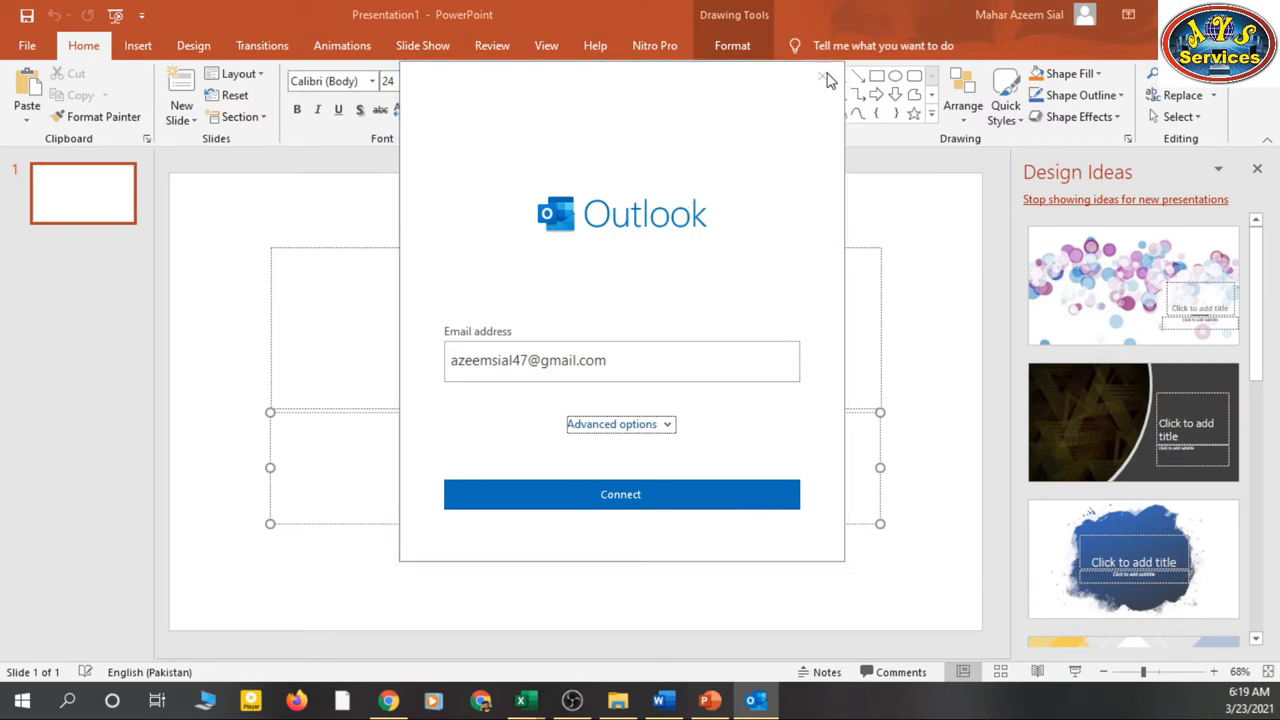
Step: Close Outlook's sign-in prompt without connecting, returning to the blank PowerPoint slide
{"action": "left_click", "coordinate": [824, 76]}
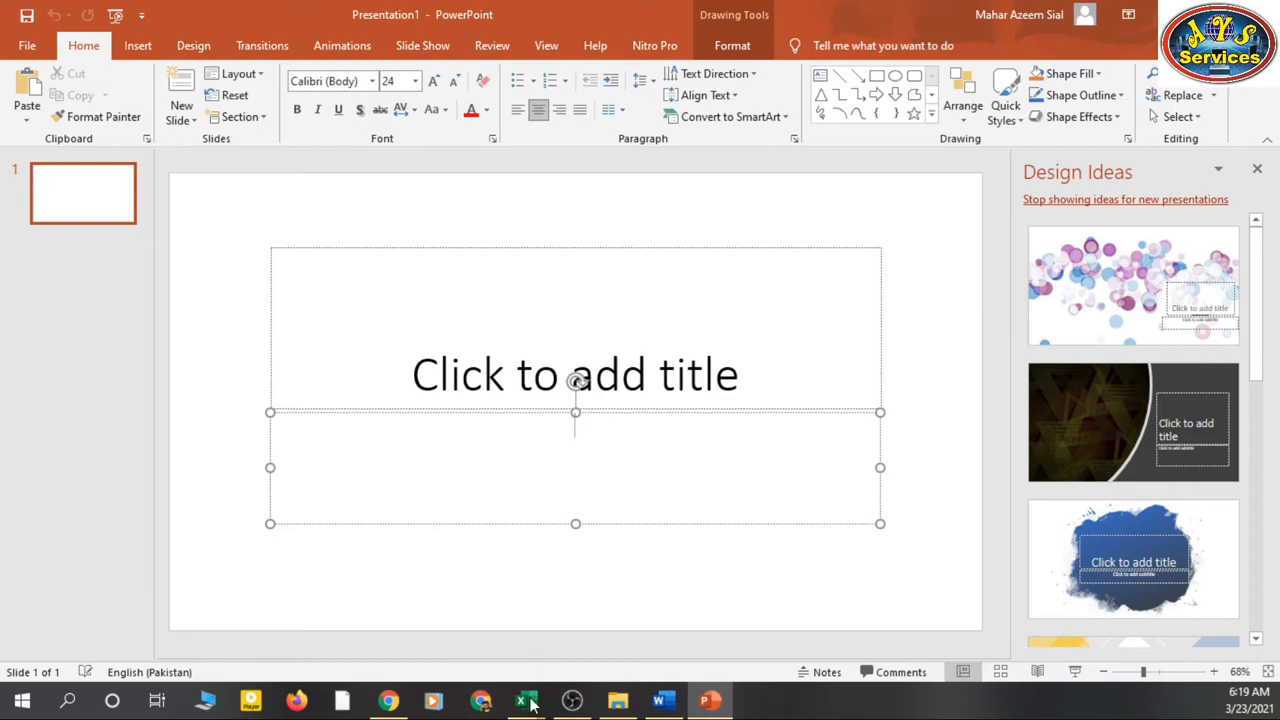
{"action": "mouse_move", "coordinate": [526, 700]}
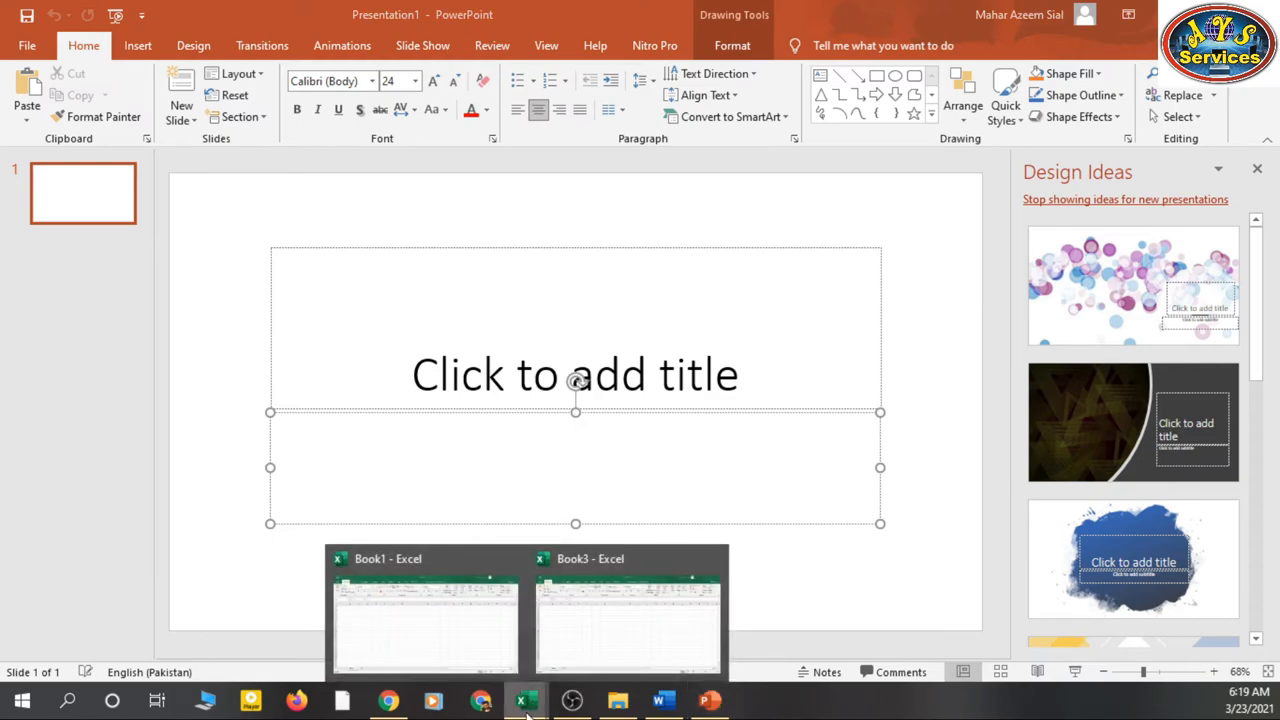